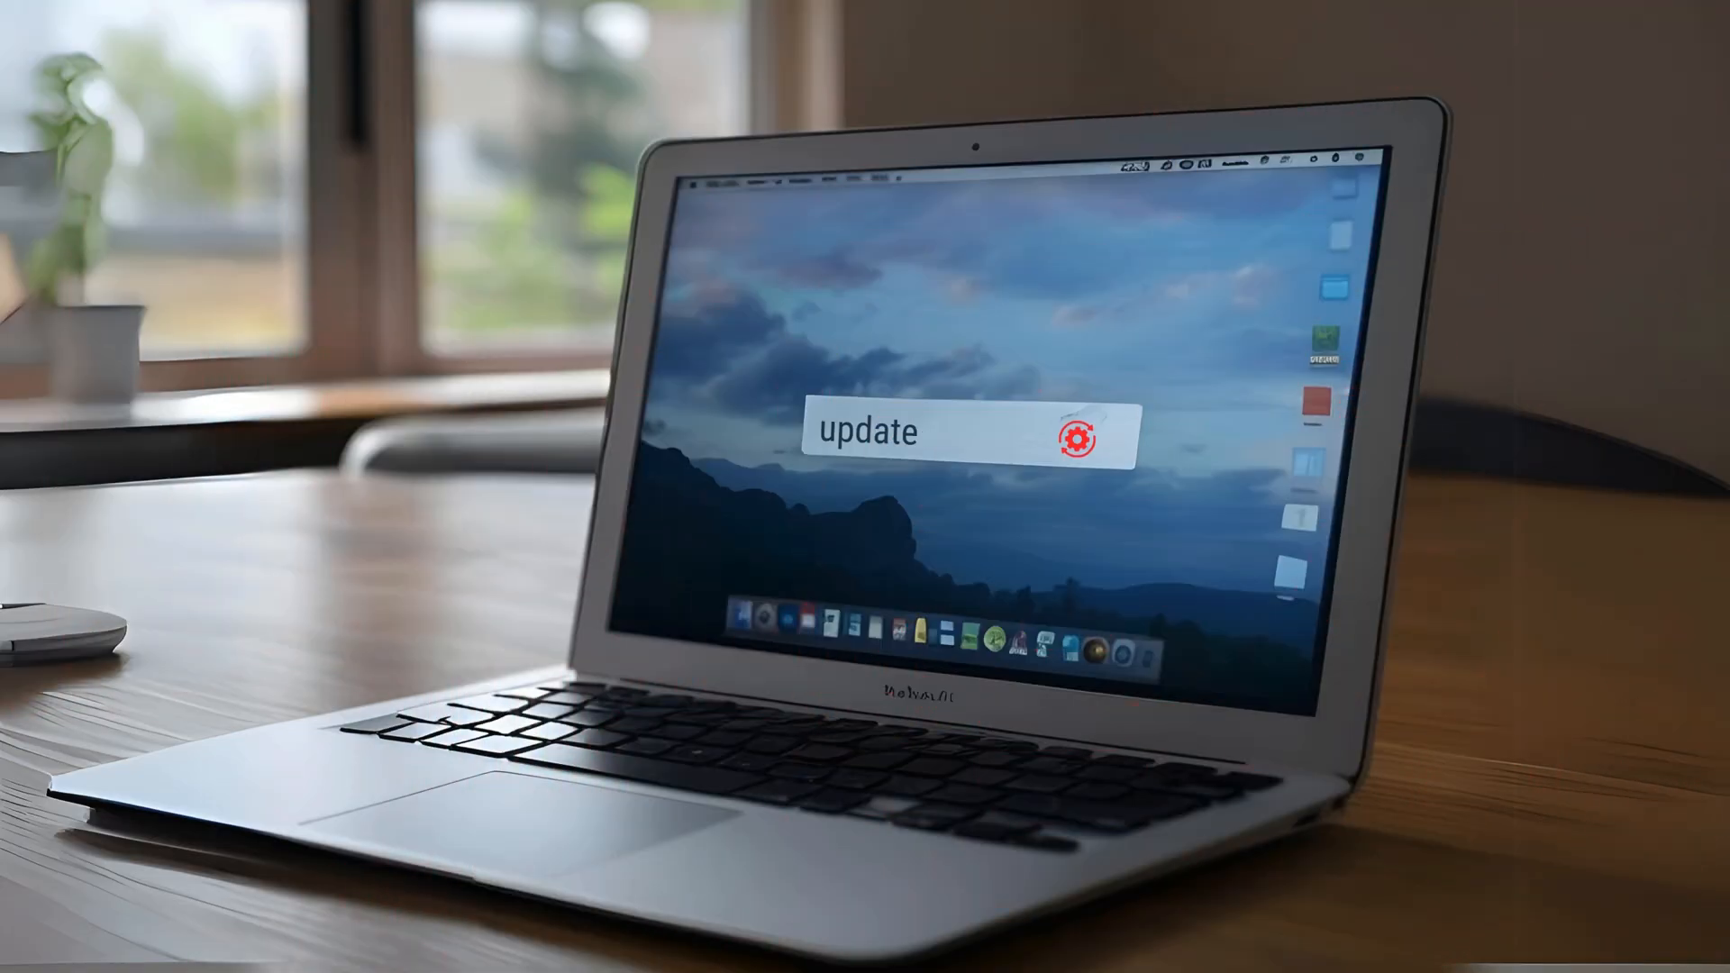
{"action": "type", "text": "available"}
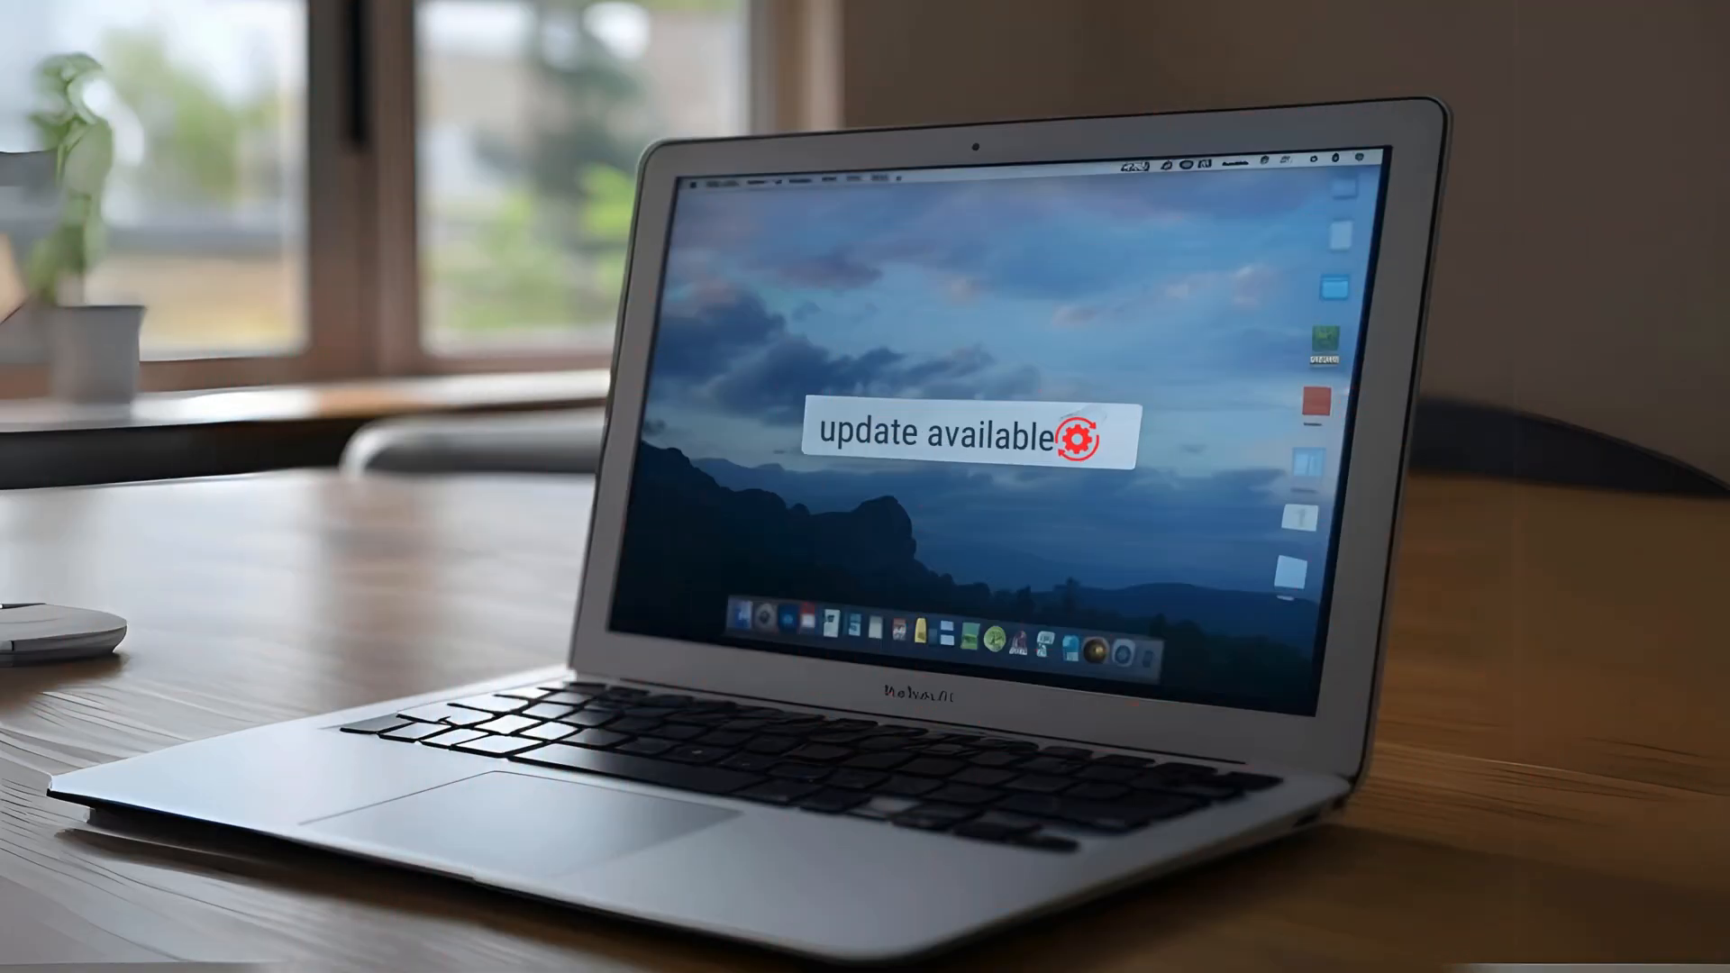